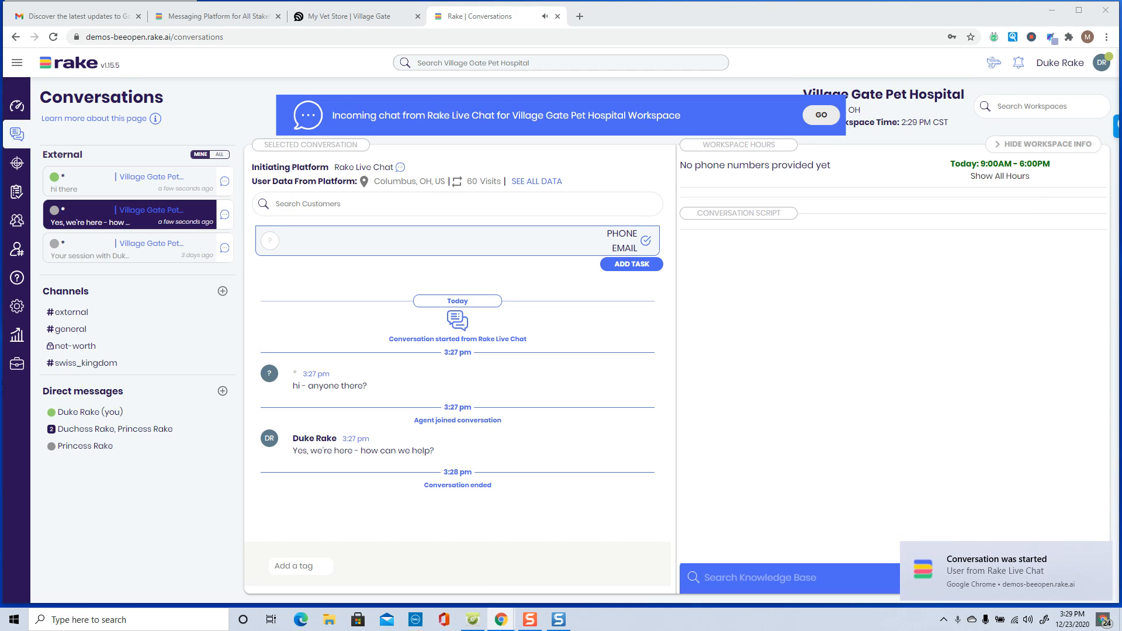
{"action": "mouse_move", "coordinate": [457, 116]}
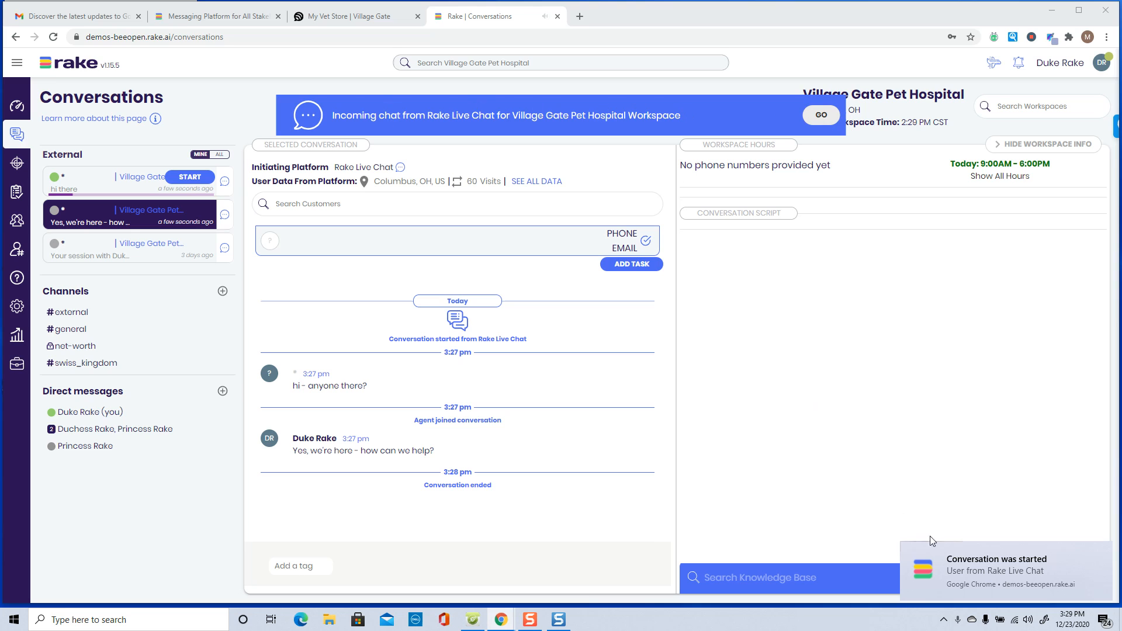
{"action": "mouse_move", "coordinate": [433, 234]}
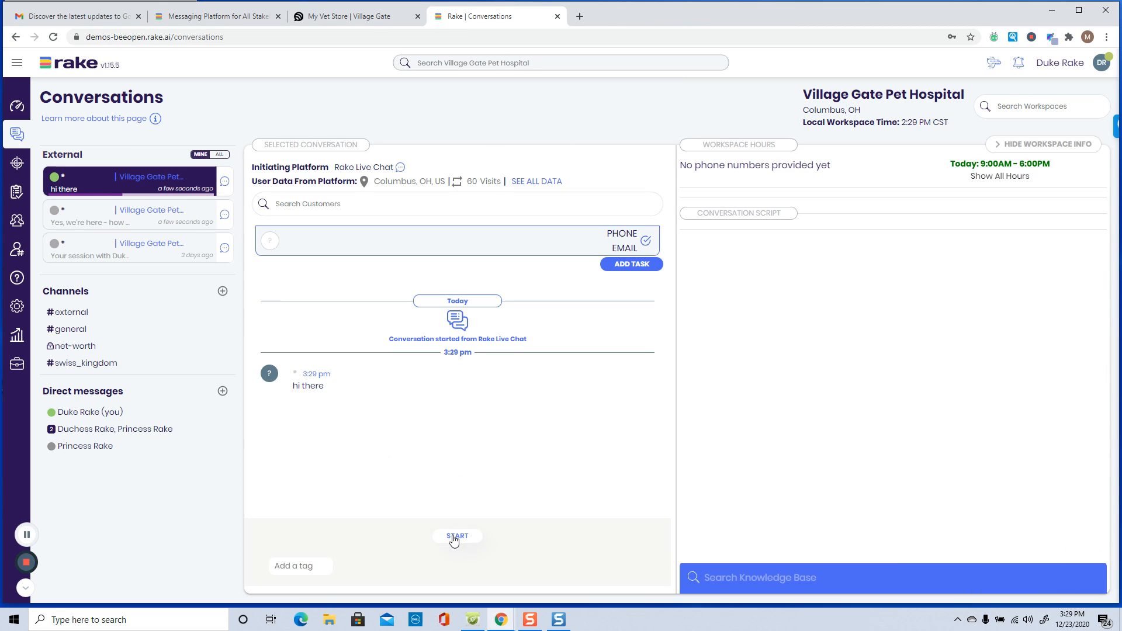
Start the incoming chat and reply 'Hi - how are you', then go to the store site.
{"action": "left_click", "coordinate": [456, 536]}
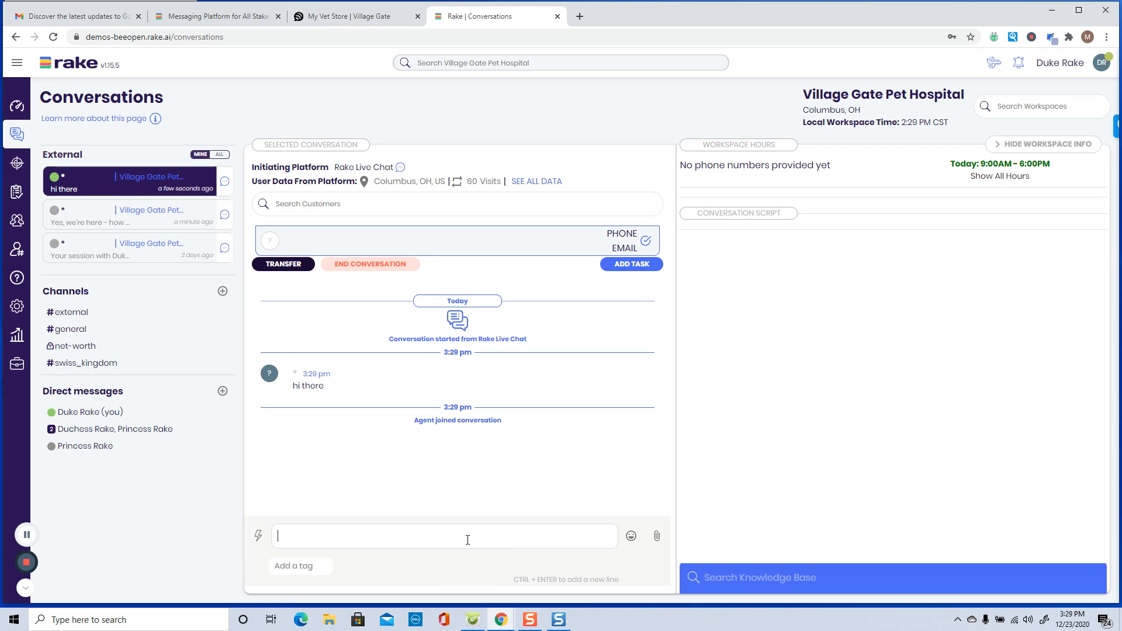
{"action": "type", "text": "Hi - how ar"}
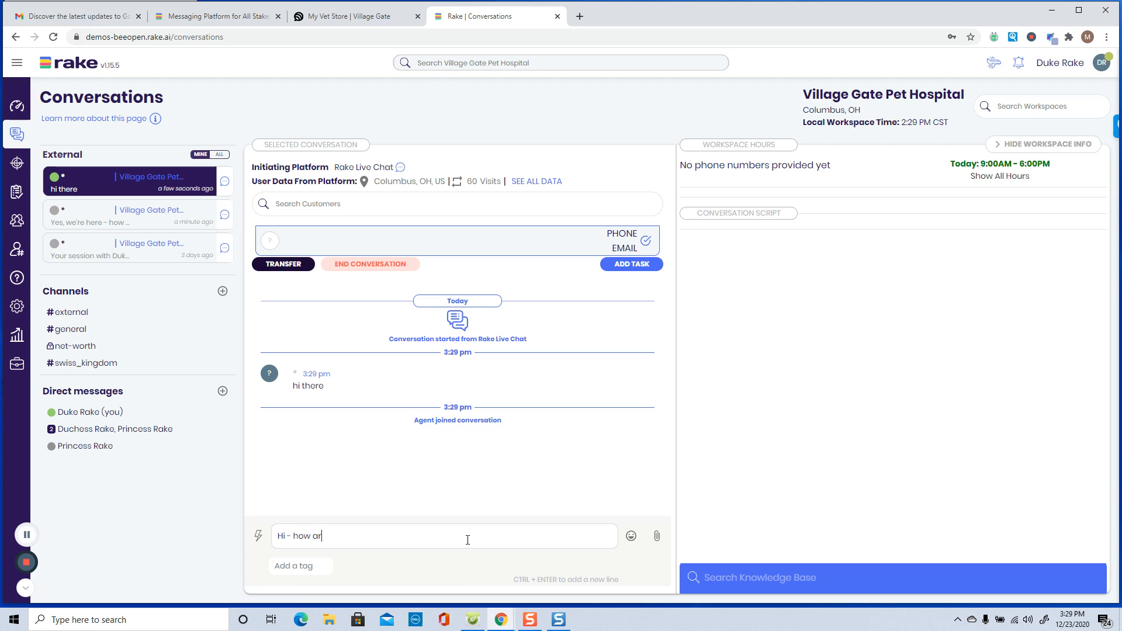
{"action": "type", "text": "e you"}
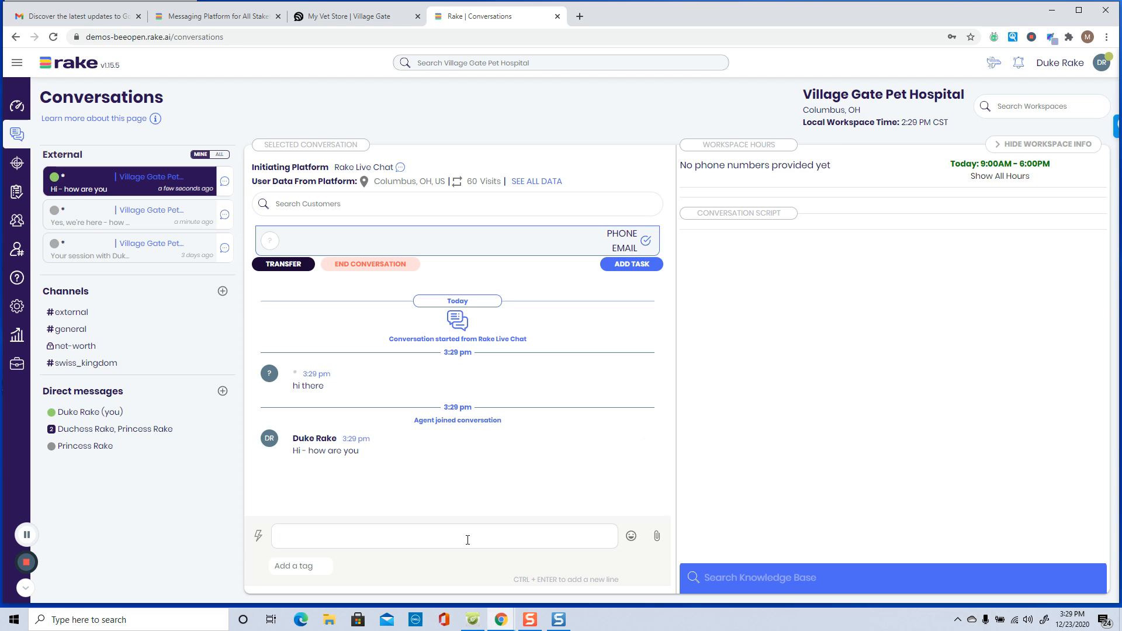
{"action": "left_click", "coordinate": [351, 15]}
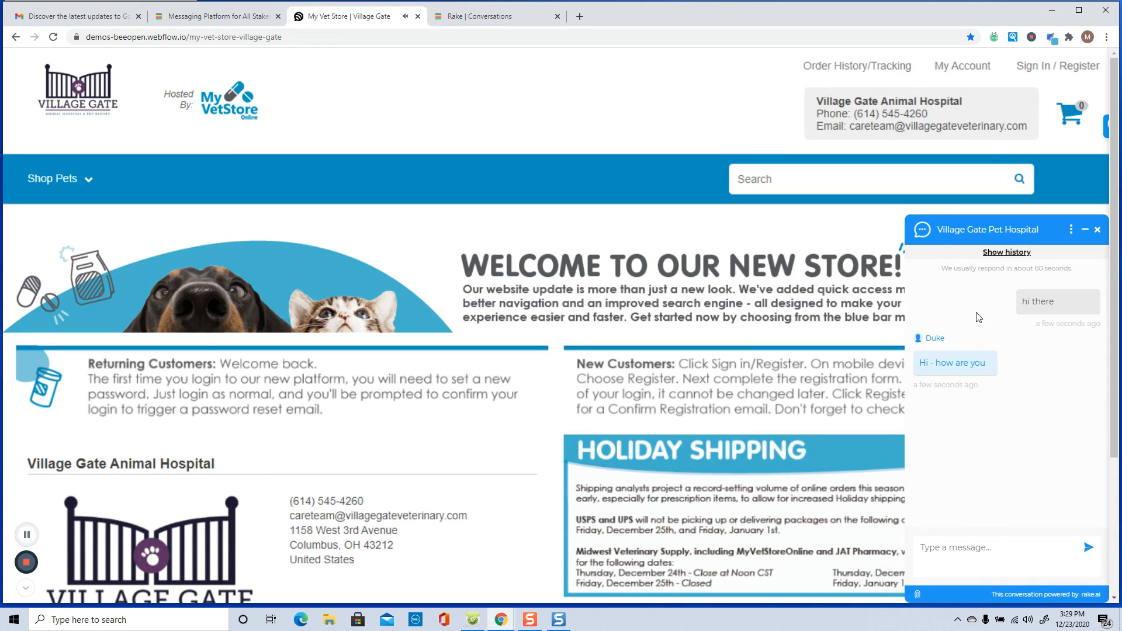
{"action": "mouse_move", "coordinate": [1002, 531]}
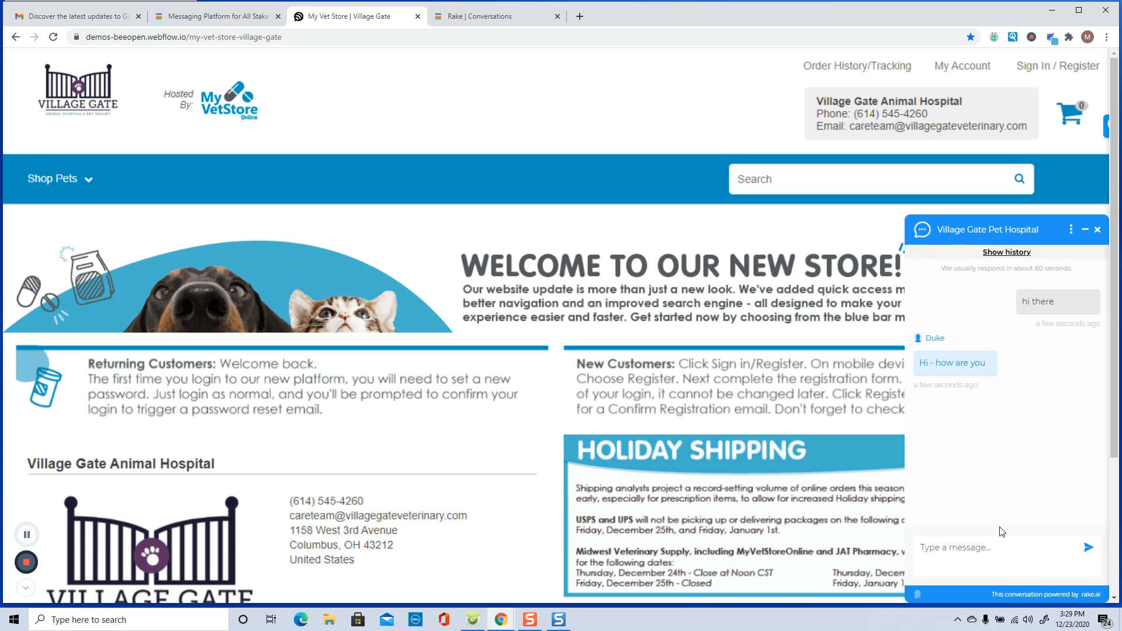
{"action": "mouse_move", "coordinate": [761, 179]}
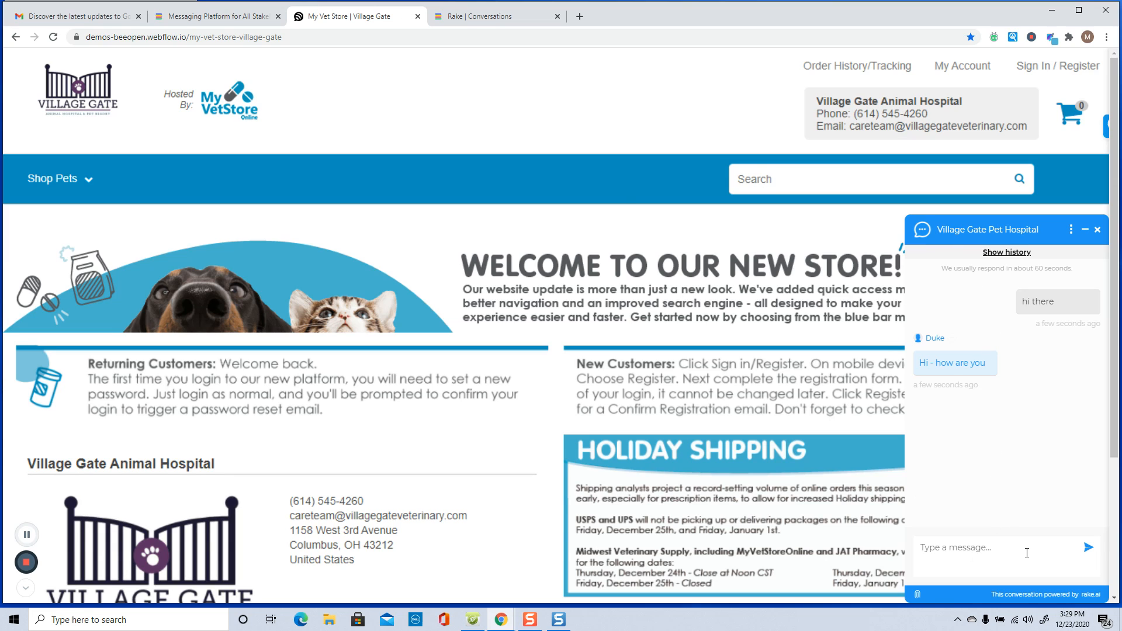
As the visitor, ask 'Can I schedule a visit?' and return to the Rake inbox.
{"action": "type", "text": "Can I schedule"}
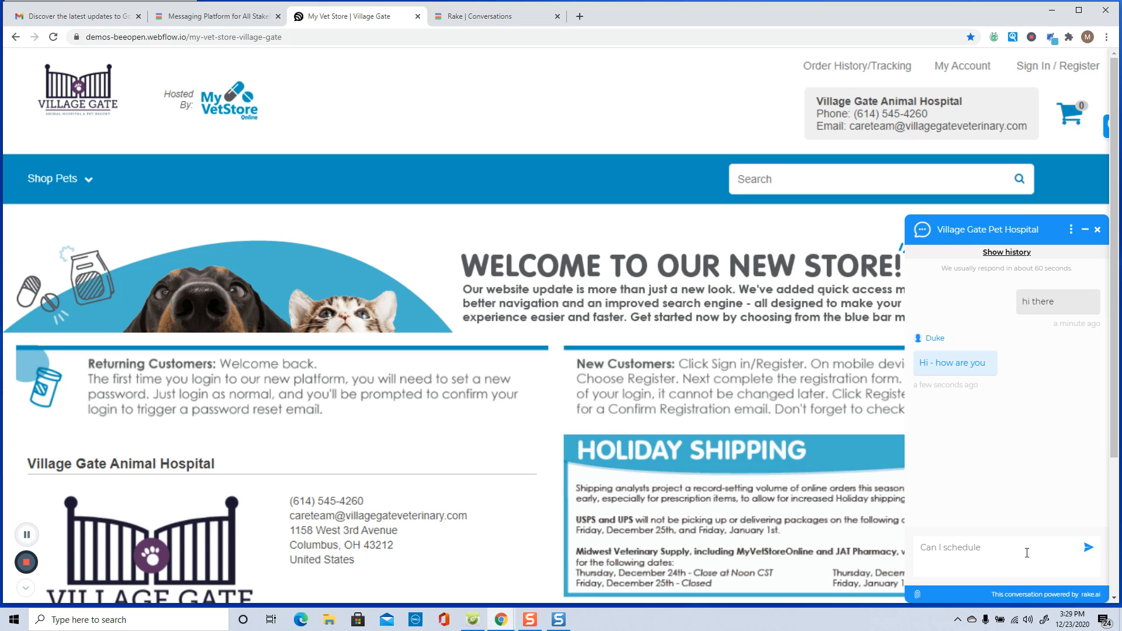
{"action": "type", "text": "a visit"}
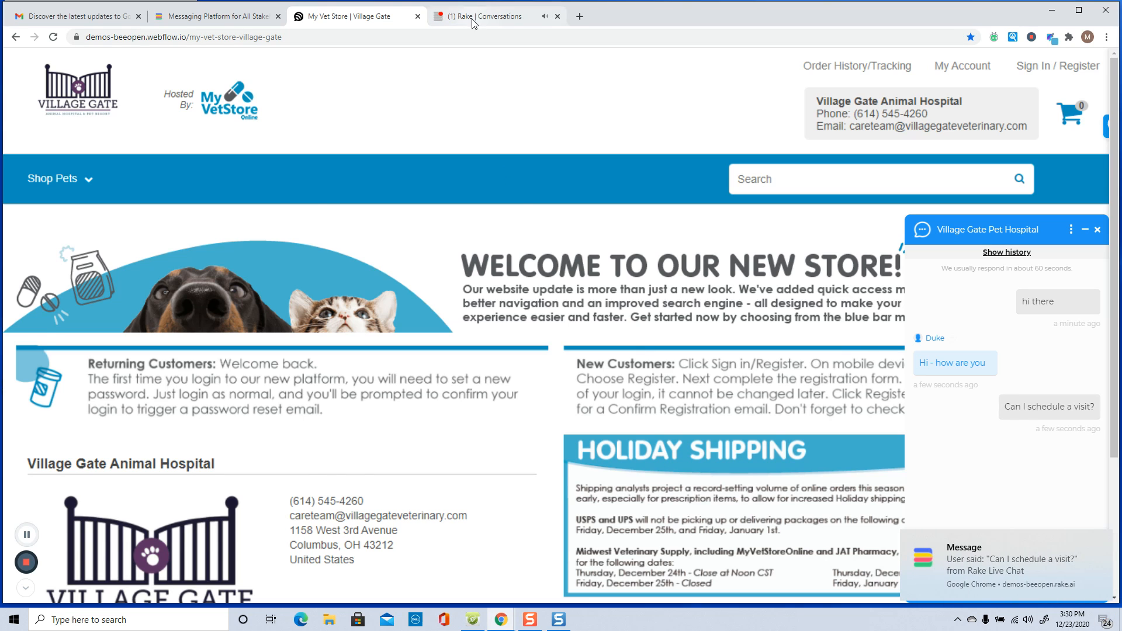
{"action": "left_click", "coordinate": [478, 15]}
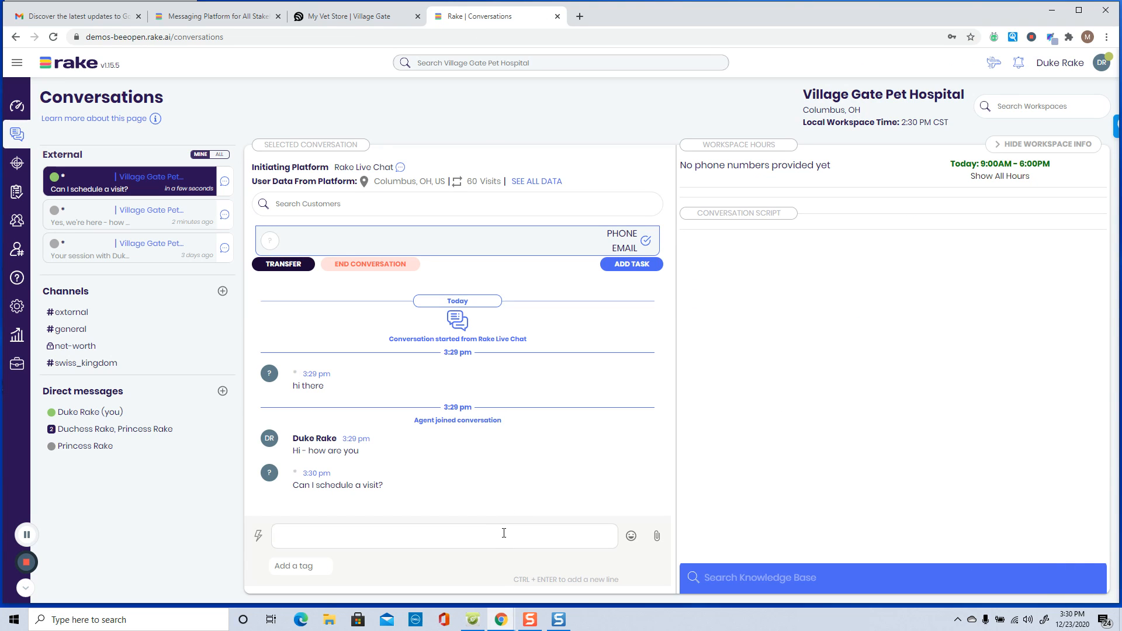
Reply to the visitor with 'Sure, can I get your name?' in the Village Gate conversation.
{"action": "left_click", "coordinate": [442, 535]}
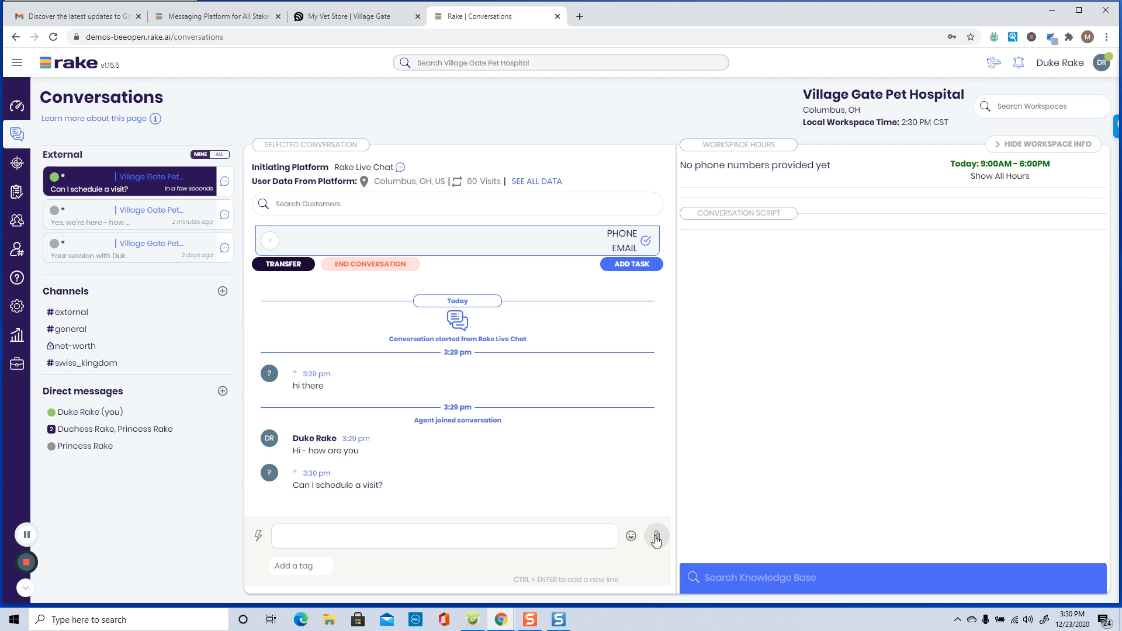
{"action": "mouse_move", "coordinate": [442, 532]}
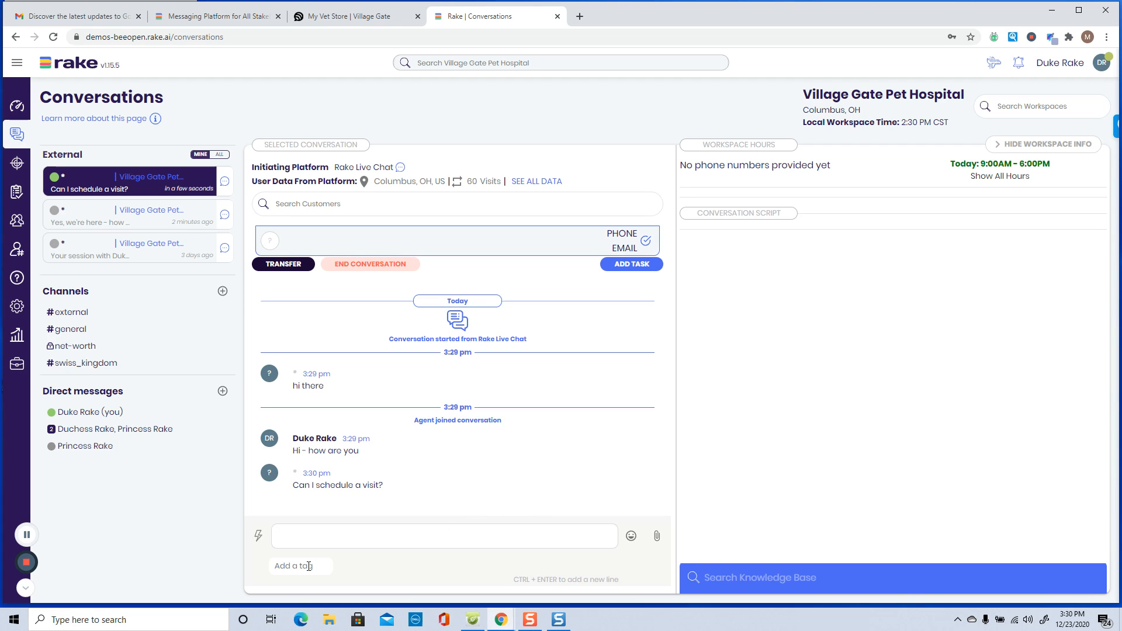
{"action": "left_click", "coordinate": [444, 536]}
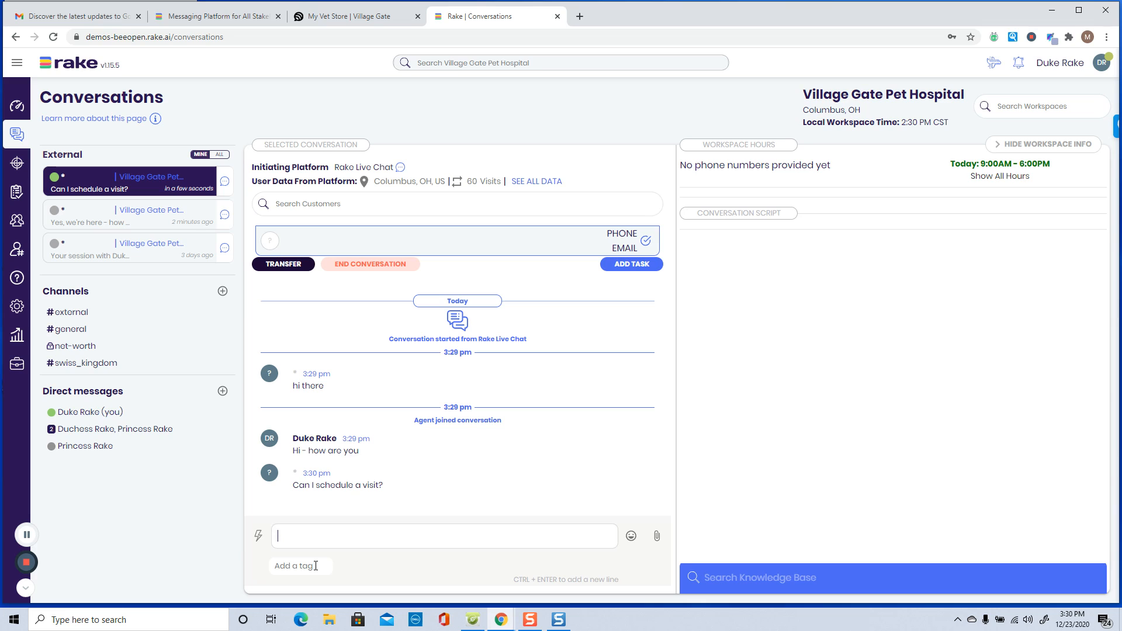
{"action": "type", "text": "Sure"}
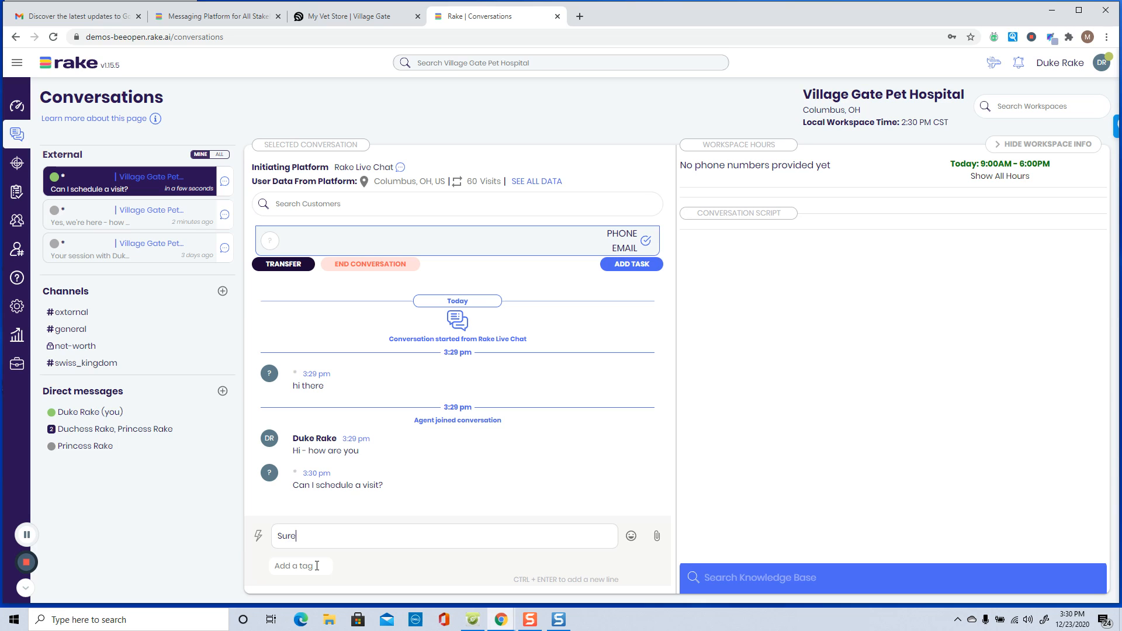
{"action": "type", "text": ", can I go"}
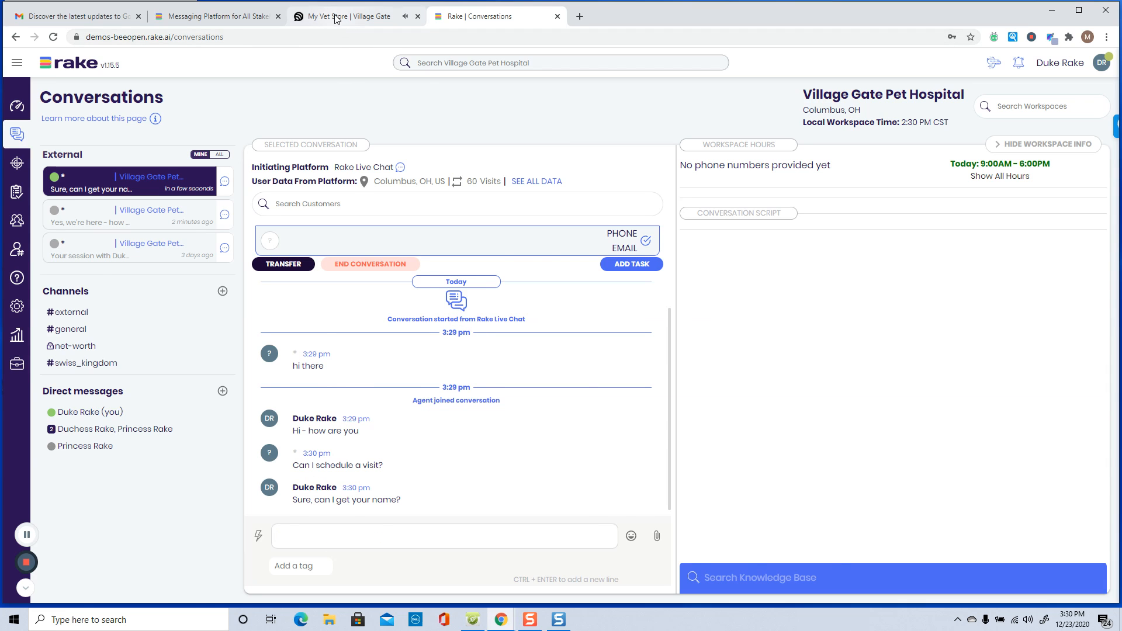
From the store widget, answer 'Yes, this is Mr Smith' and return to Rake.
{"action": "left_click", "coordinate": [343, 15]}
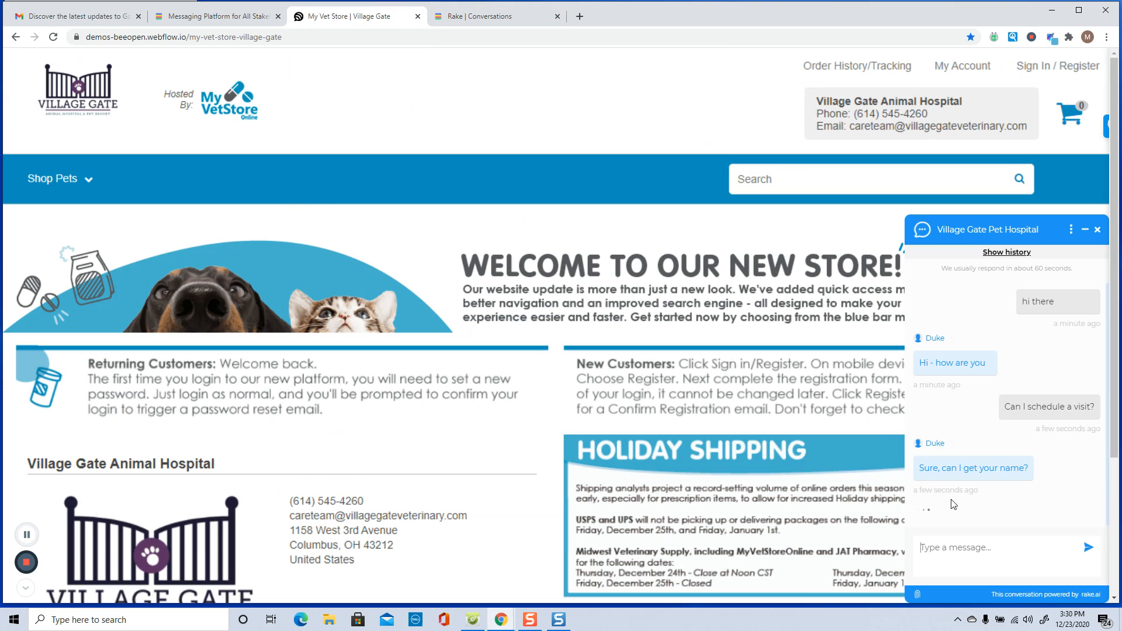
{"action": "type", "text": "Yes, this"}
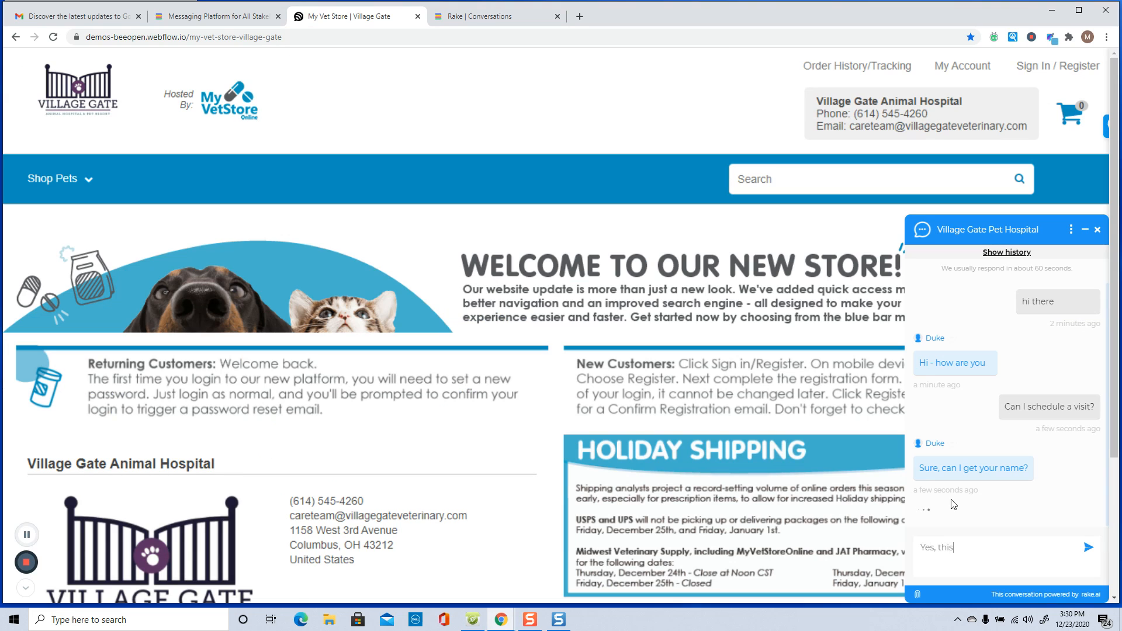
{"action": "type", "text": "is"}
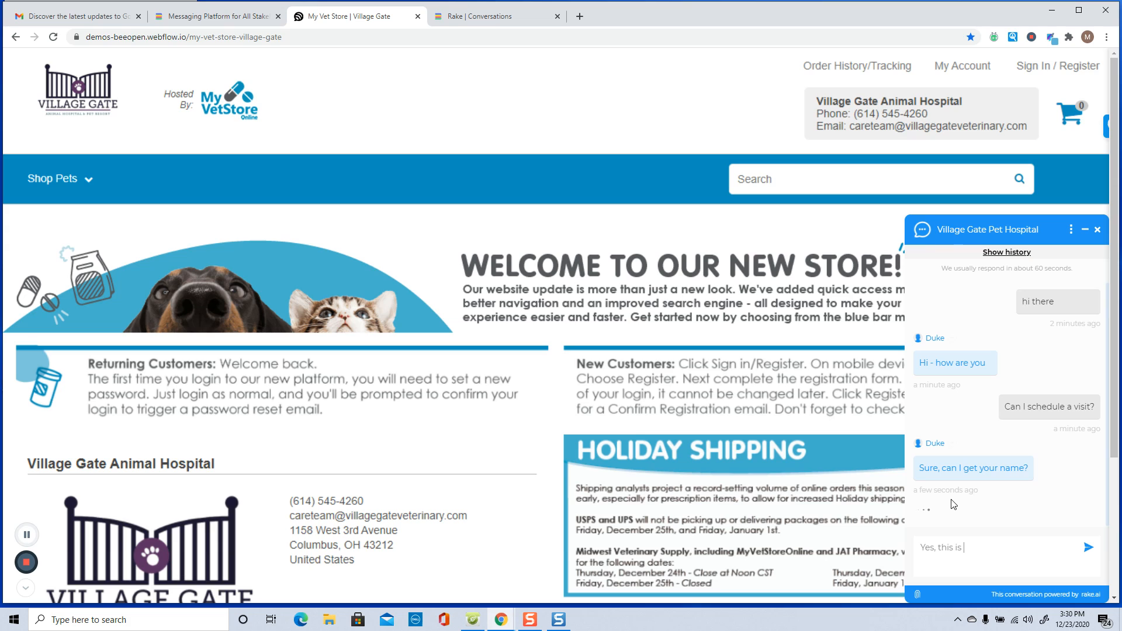
{"action": "type", "text": "Mr Smi"}
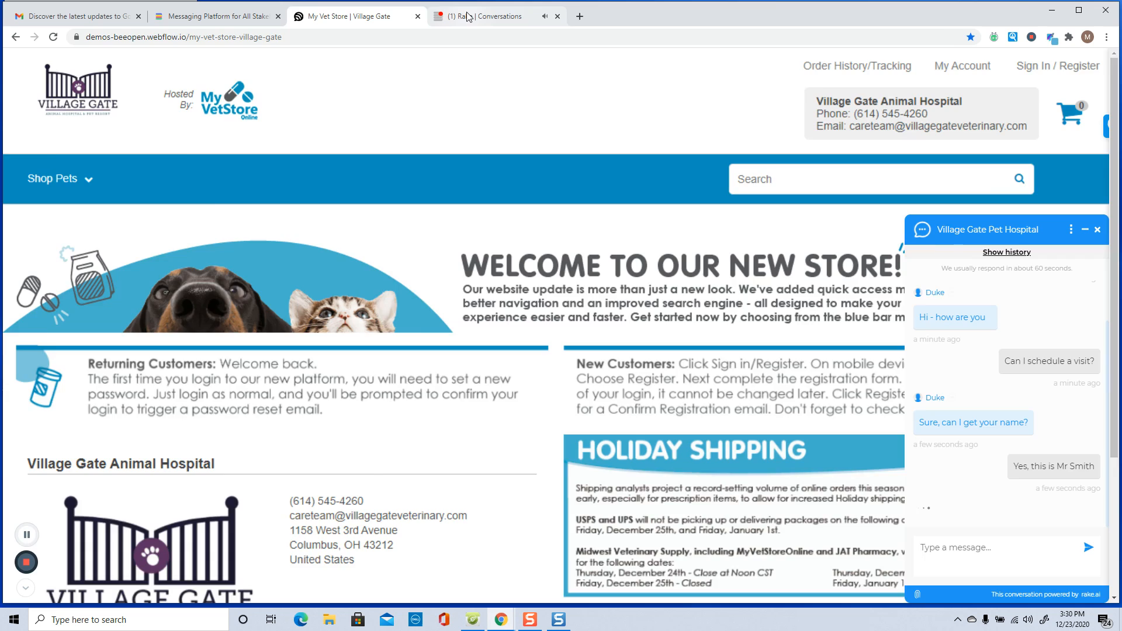
{"action": "left_click", "coordinate": [478, 15]}
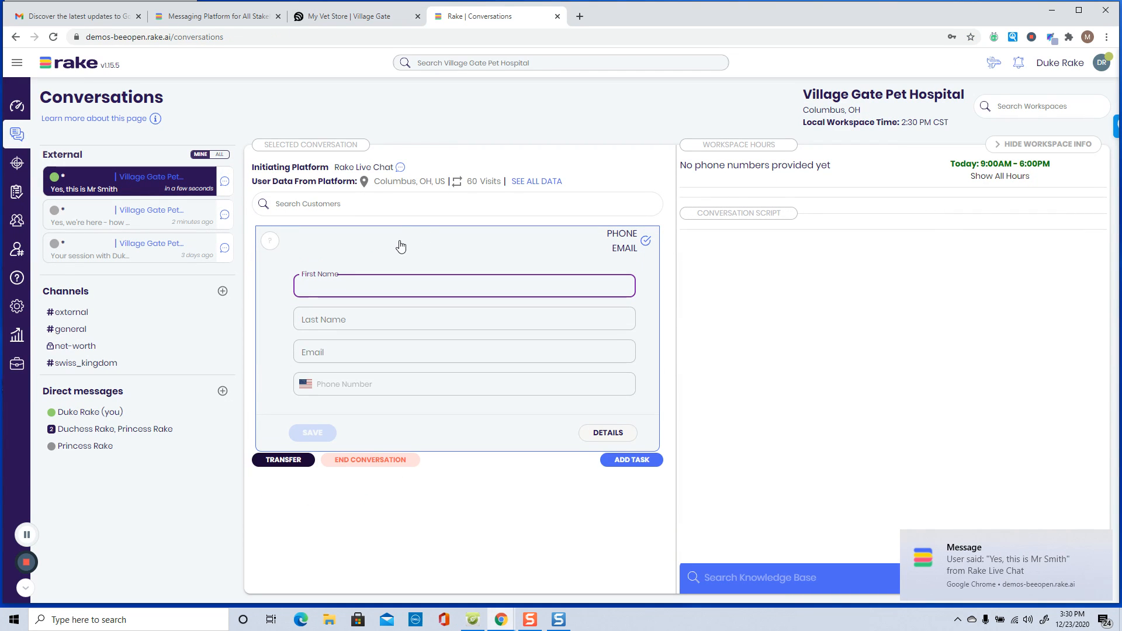
In the customer card, enter Smith as the visitor's last name.
{"action": "left_click", "coordinate": [464, 285]}
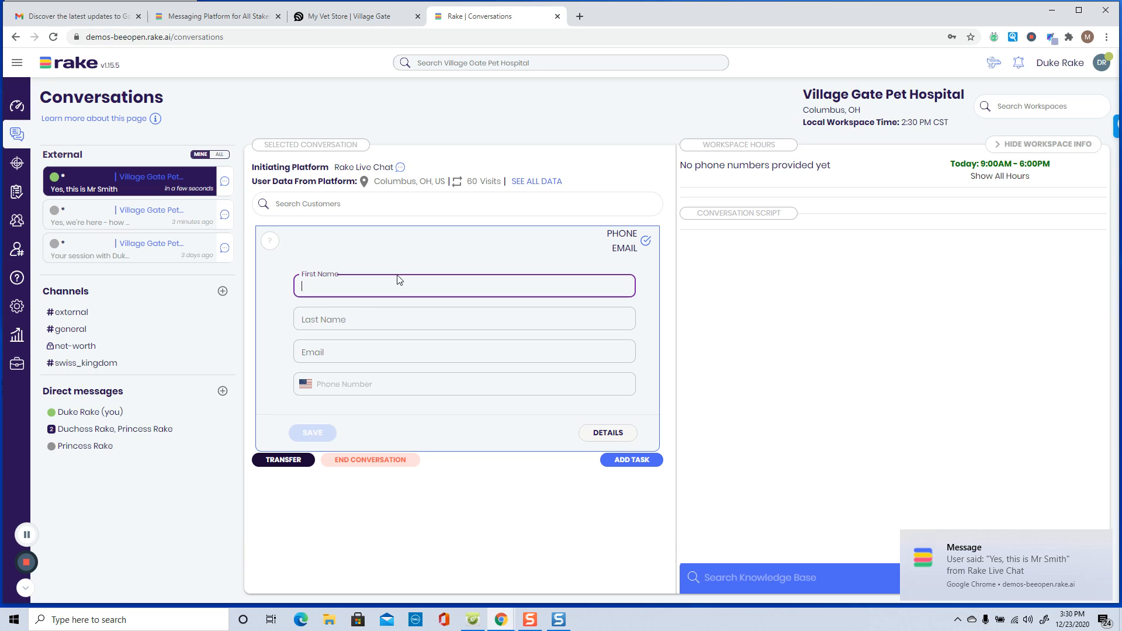
{"action": "left_click", "coordinate": [464, 318]}
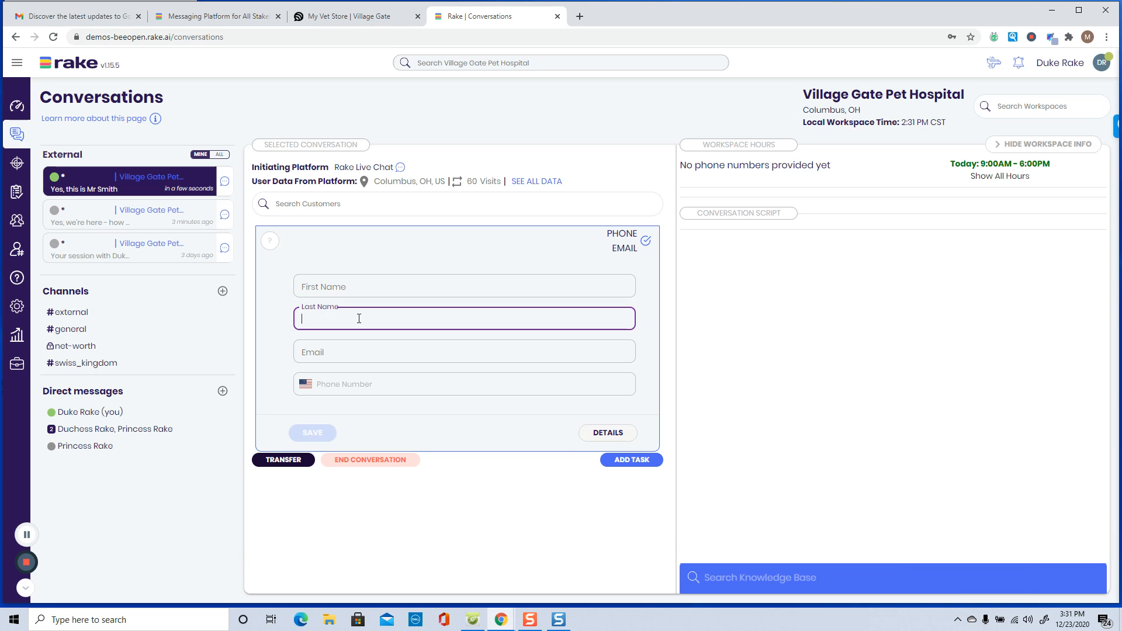
{"action": "type", "text": "Smith"}
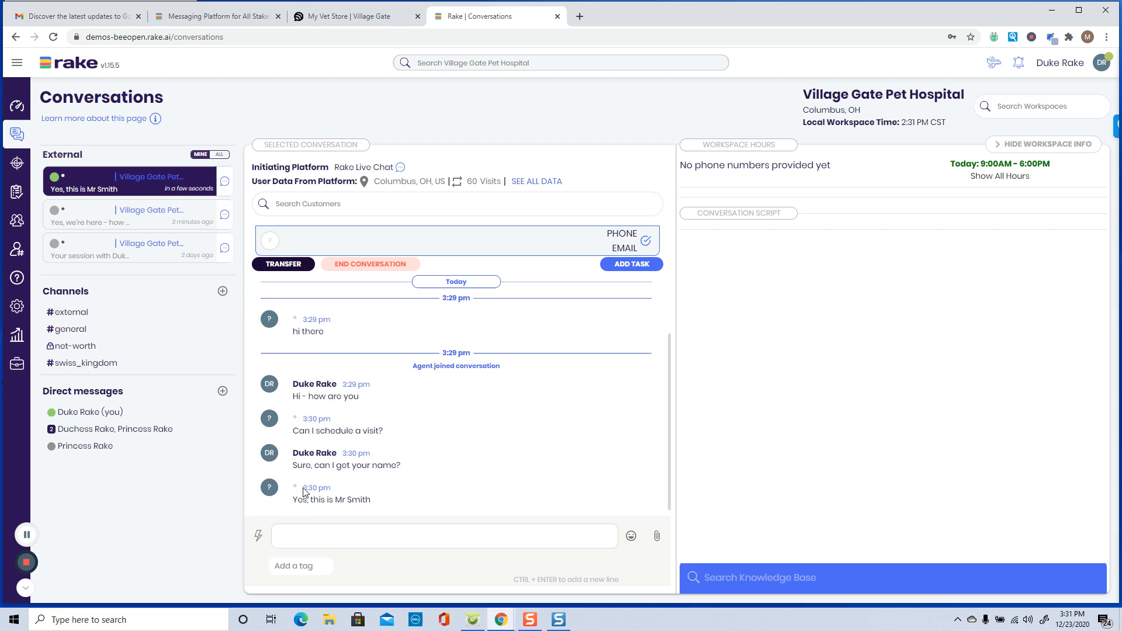
{"action": "mouse_move", "coordinate": [458, 501]}
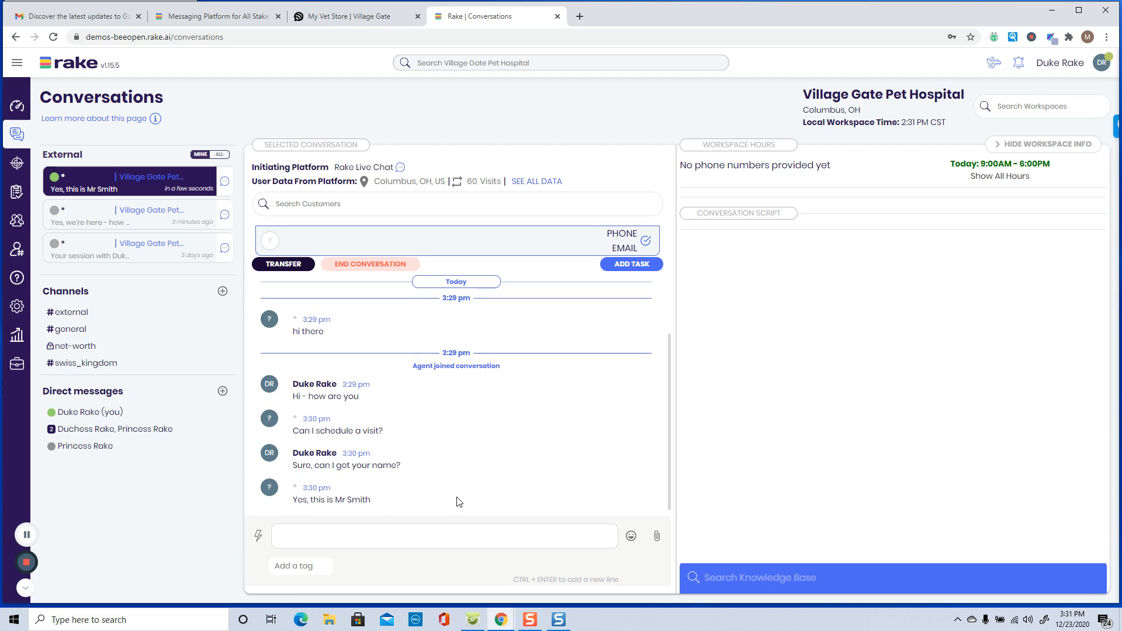
Place the cursor in the message box, ready to reply to Mr Smith.
{"action": "left_click", "coordinate": [445, 537]}
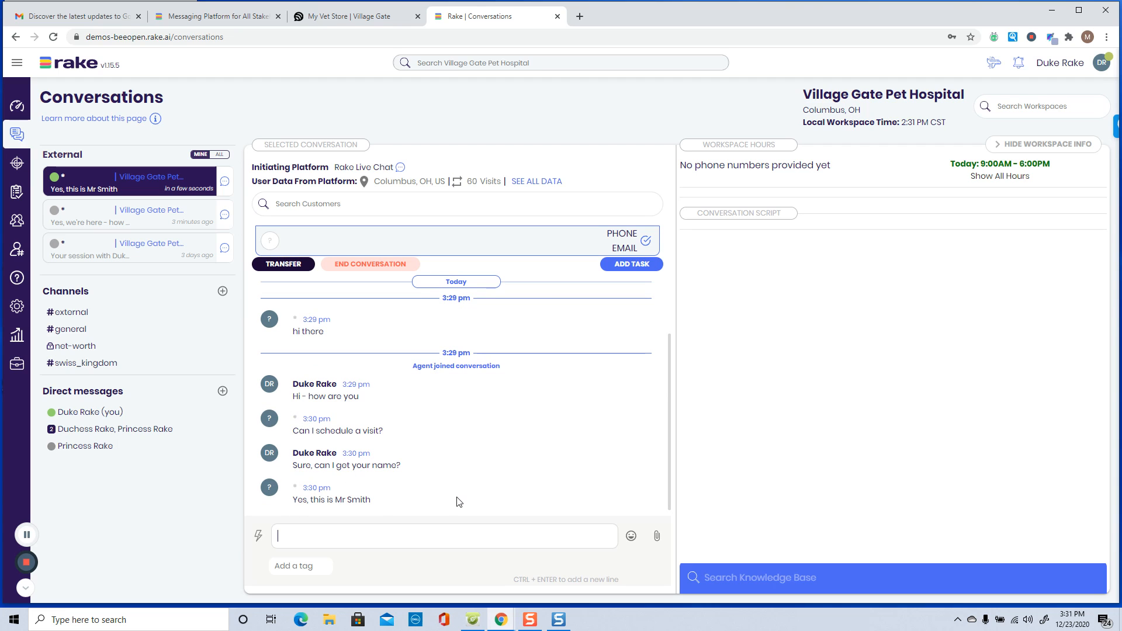